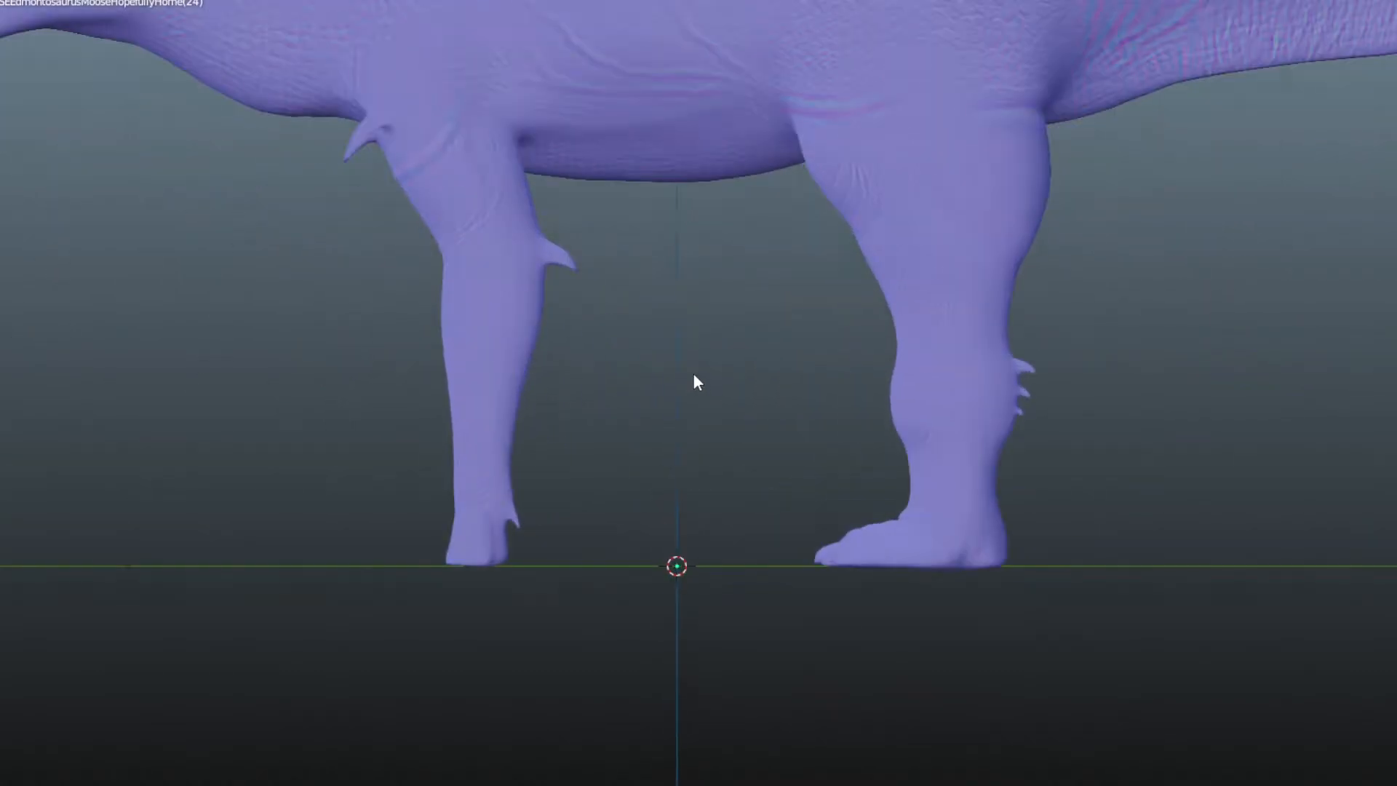
- Orbit behind the Edmontosaurus to inspect its updated hind legs and feet
left_click_drag(695, 383, 825, 271)
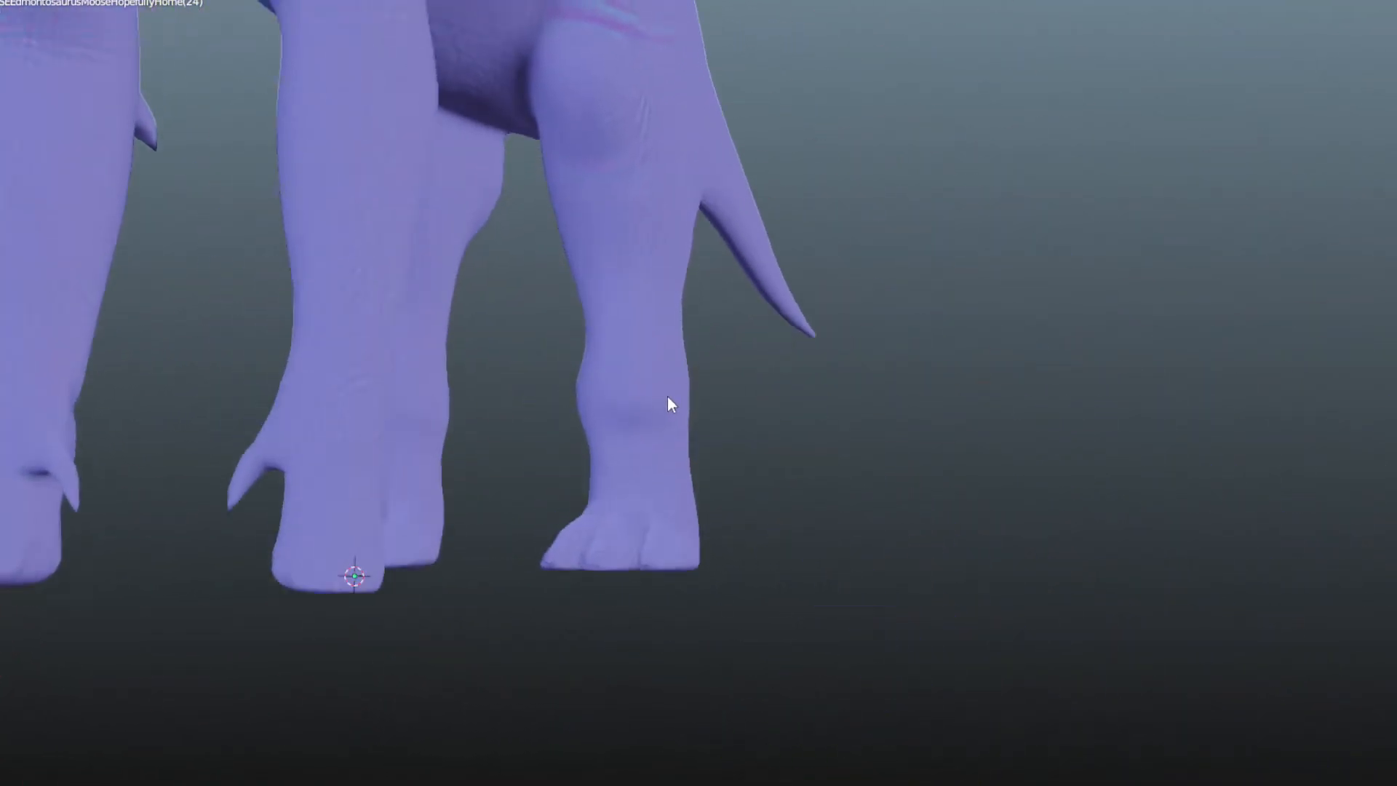
left_click_drag(672, 404, 735, 321)
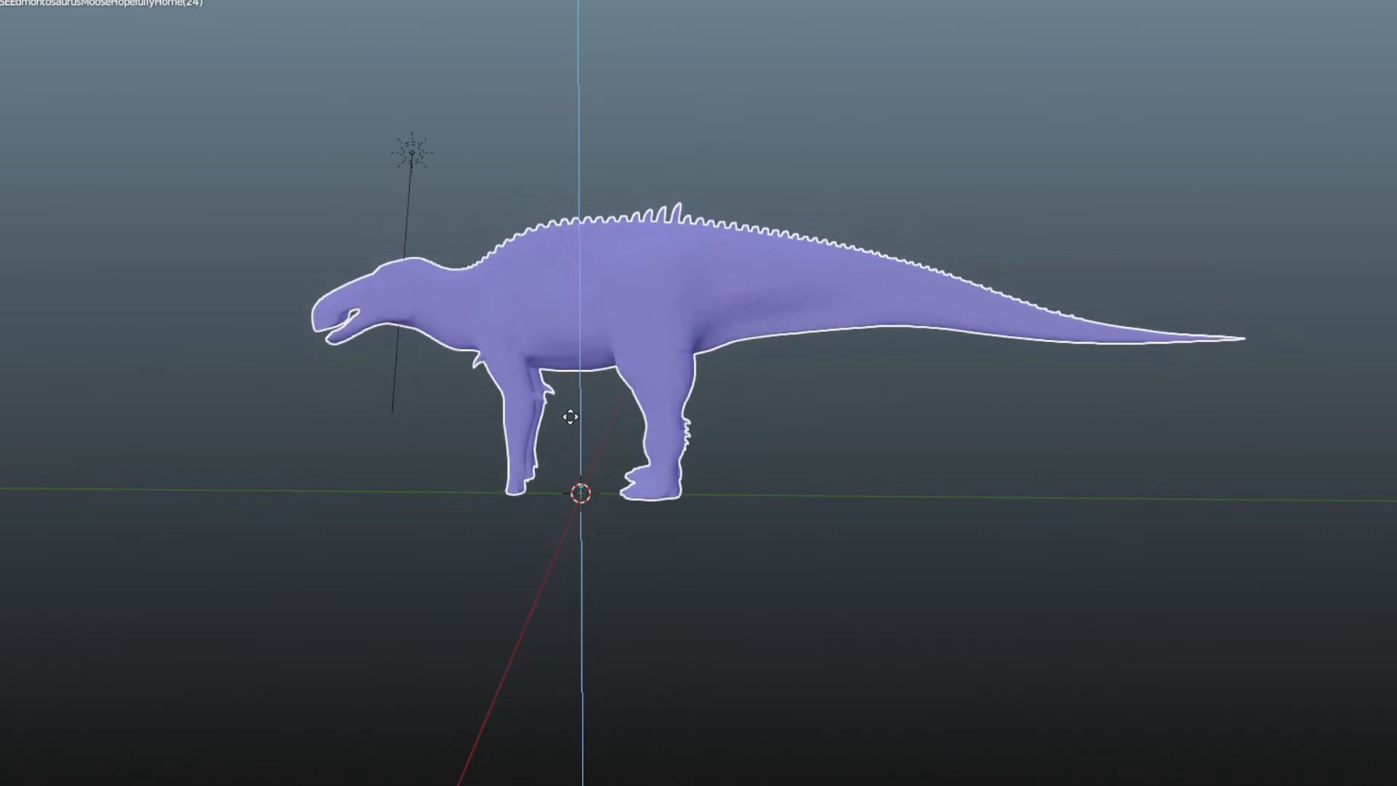
- Orbit the model to look along the untextured center seam of the body
left_click_drag(581, 414, 769, 457)
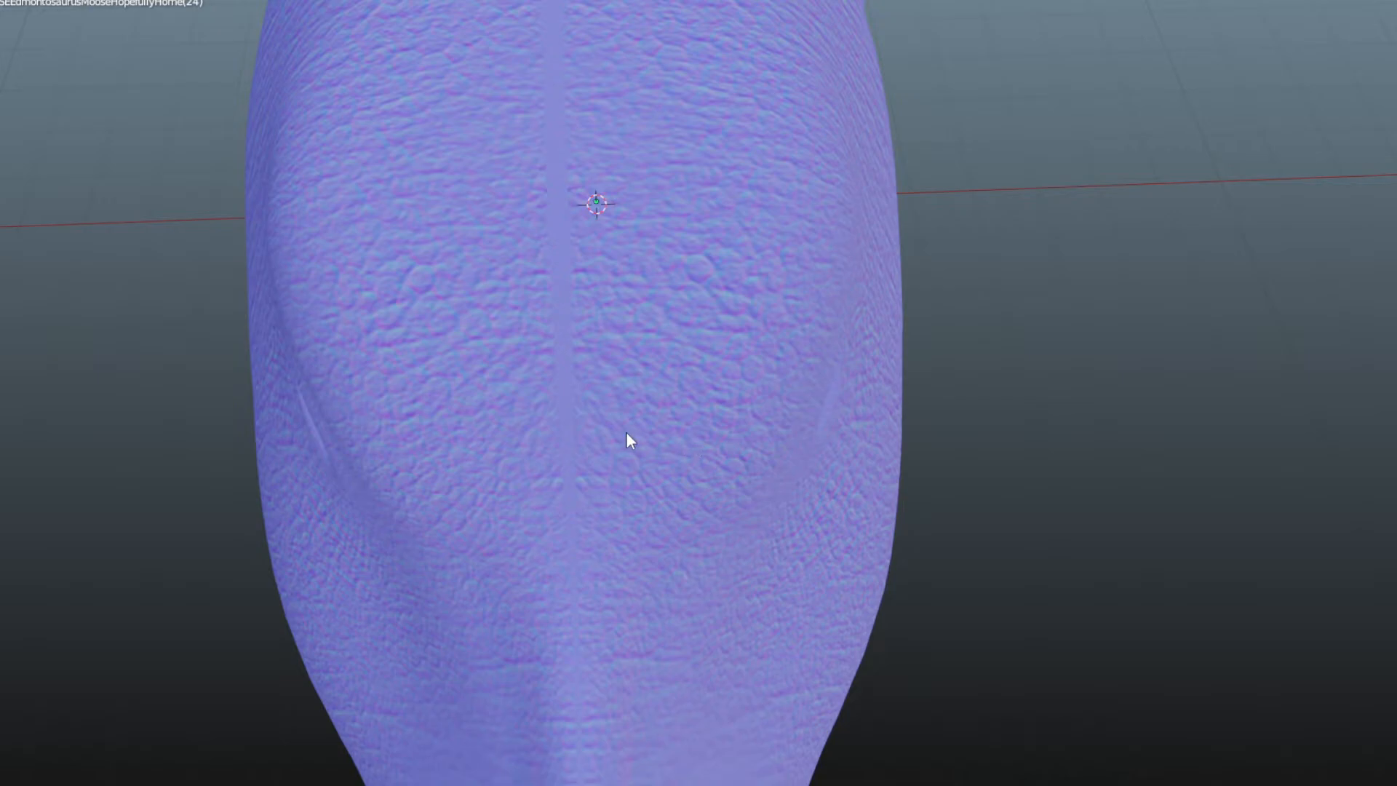
mouse_move(699, 449)
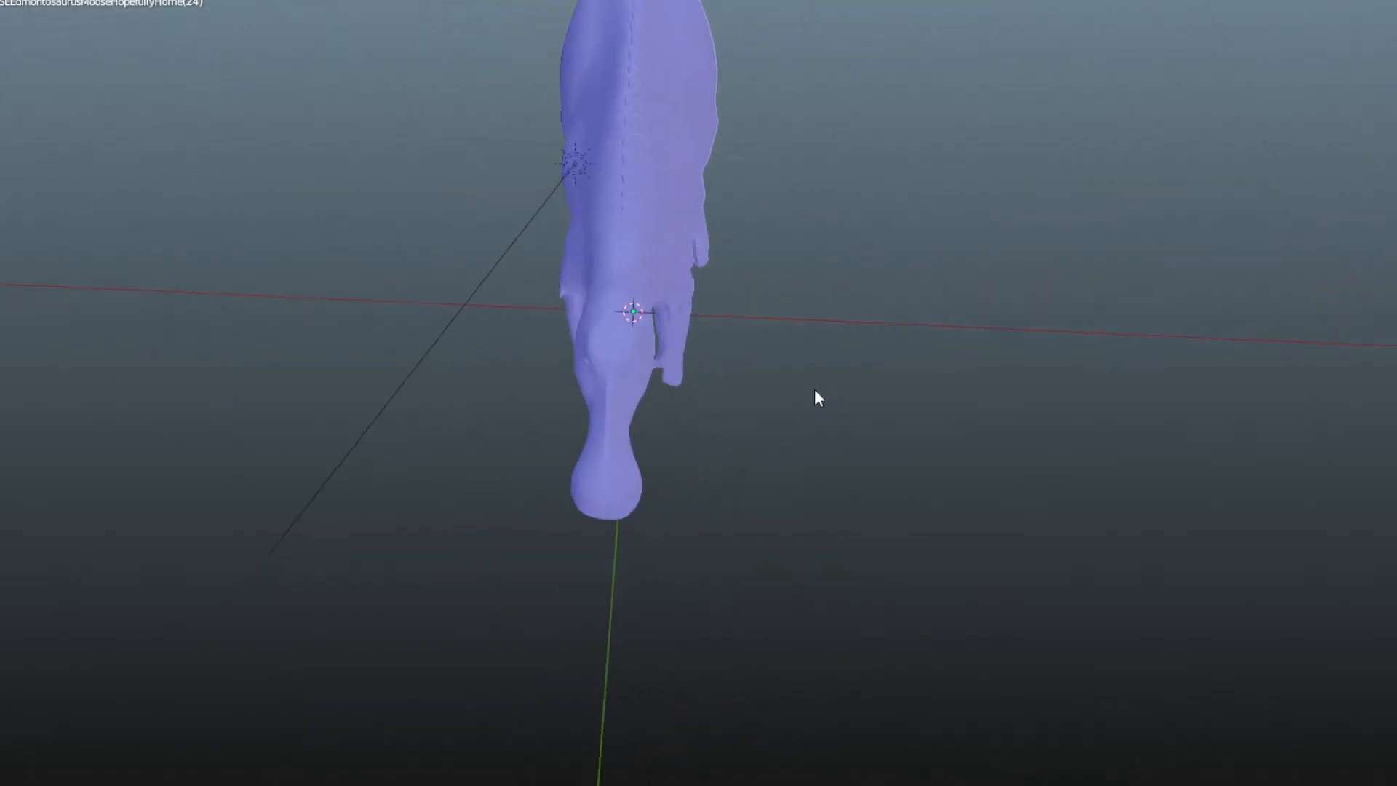
- Orbit back to a side profile showing the textured head, body and hind legs
left_click_drag(802, 397, 624, 364)
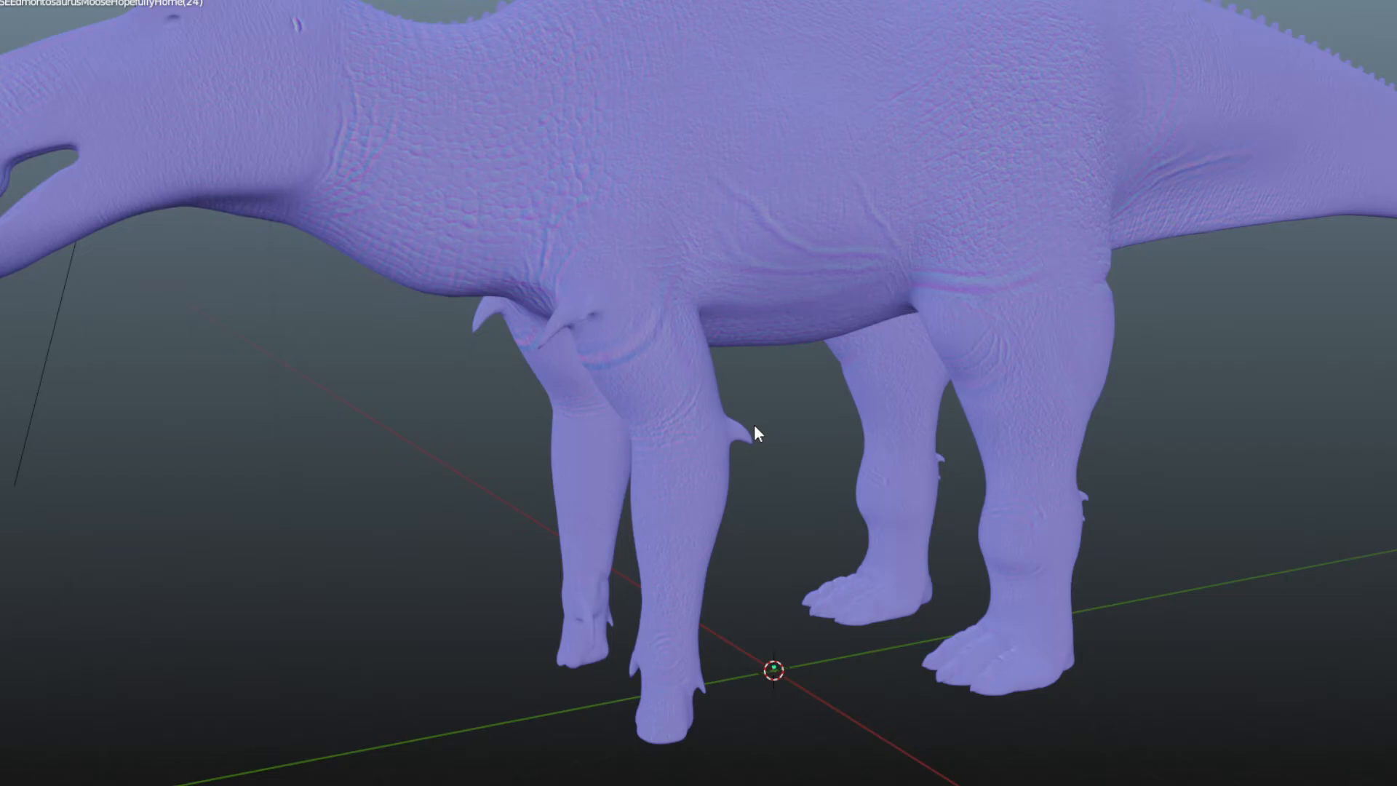
left_click_drag(758, 434, 738, 437)
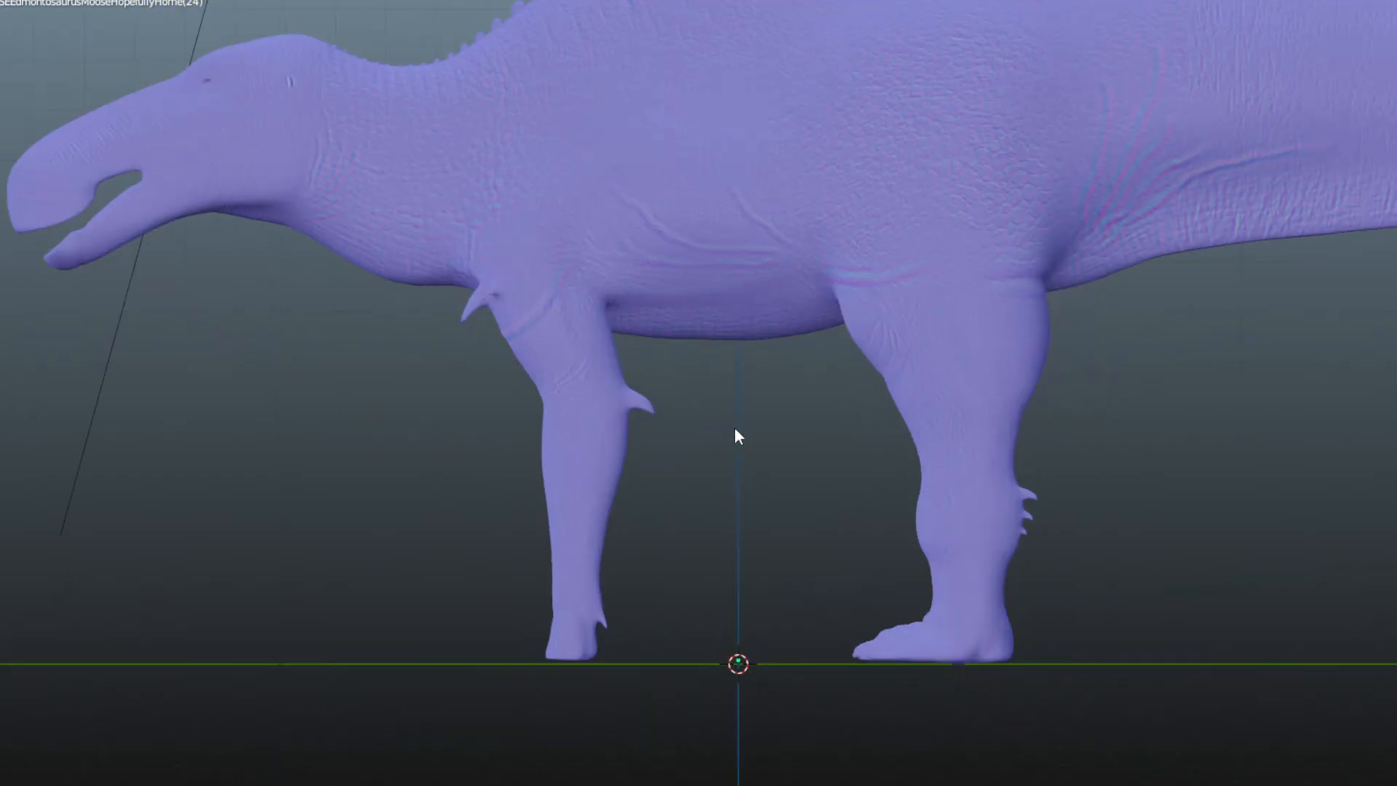